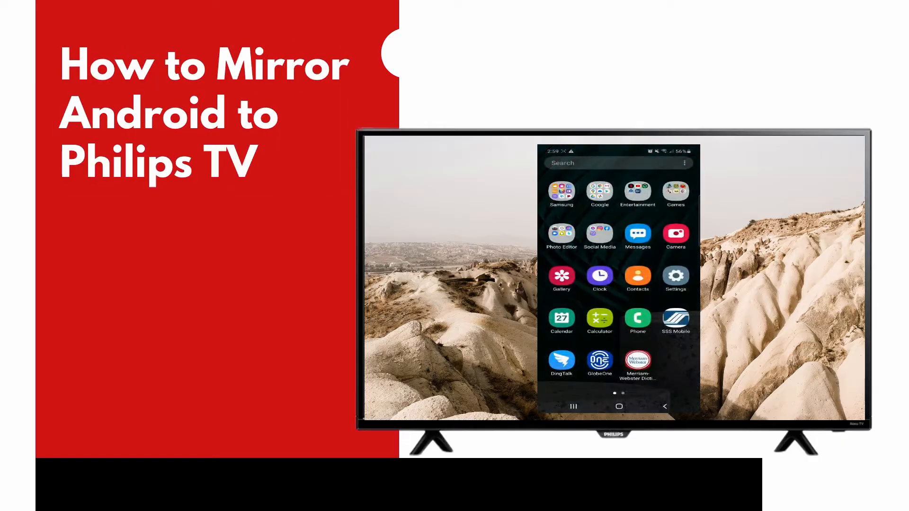
Step: Start a WiFi device search from the Mirror button, listing two Apowersoft computers as targets
{"action": "scroll", "scroll_direction": "left", "scroll_amount": 3}
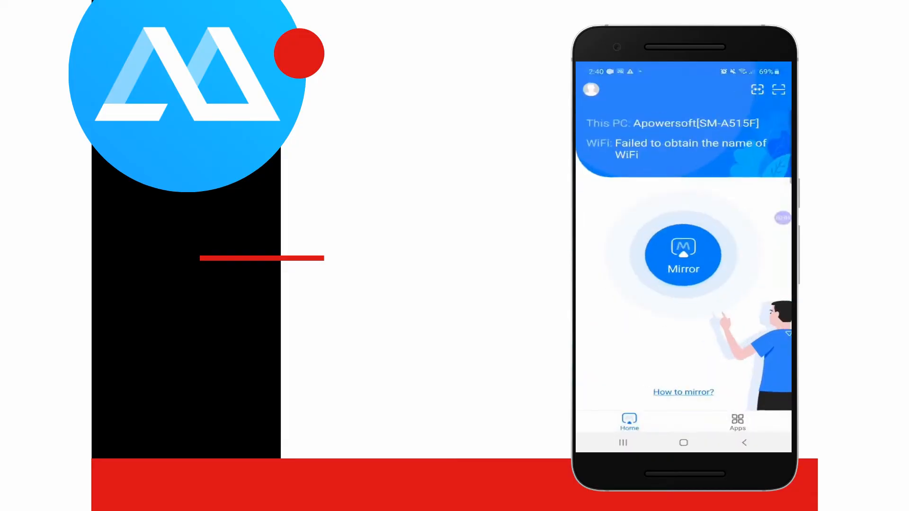
{"action": "left_click", "coordinate": [682, 253]}
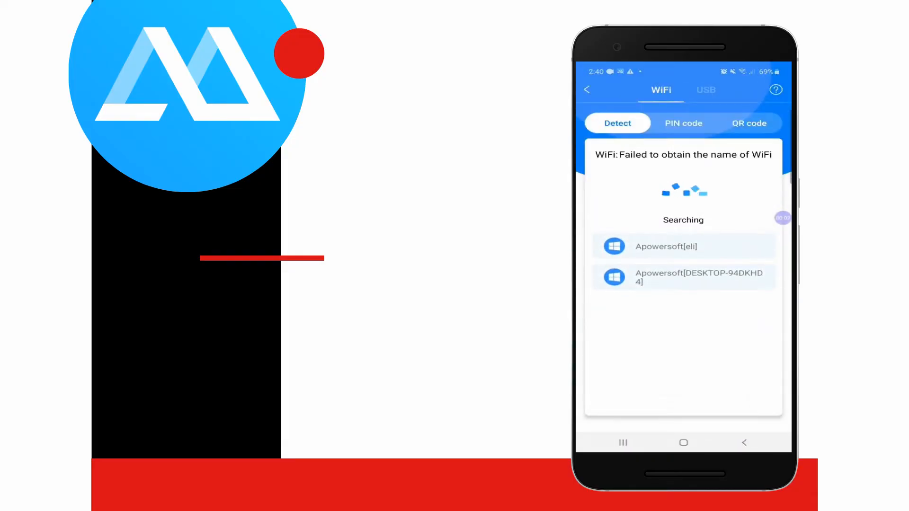